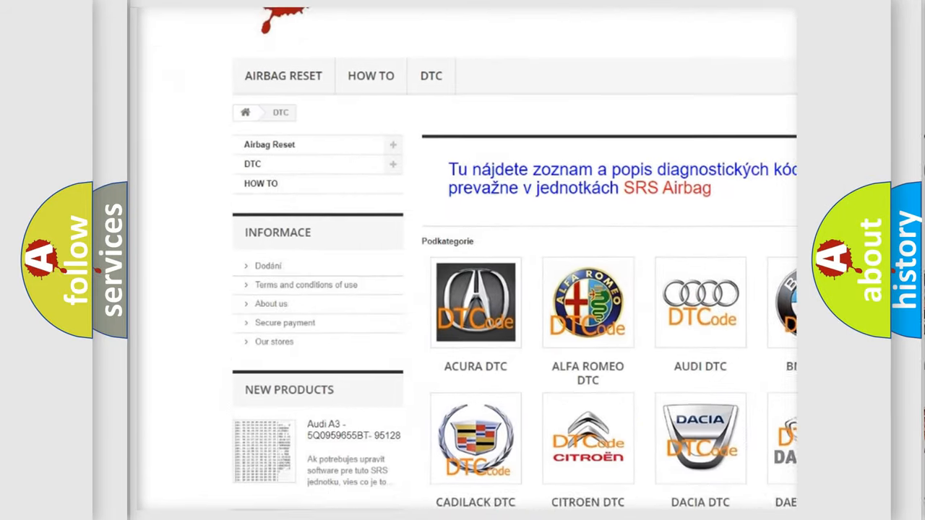
pyautogui.scroll(-3)
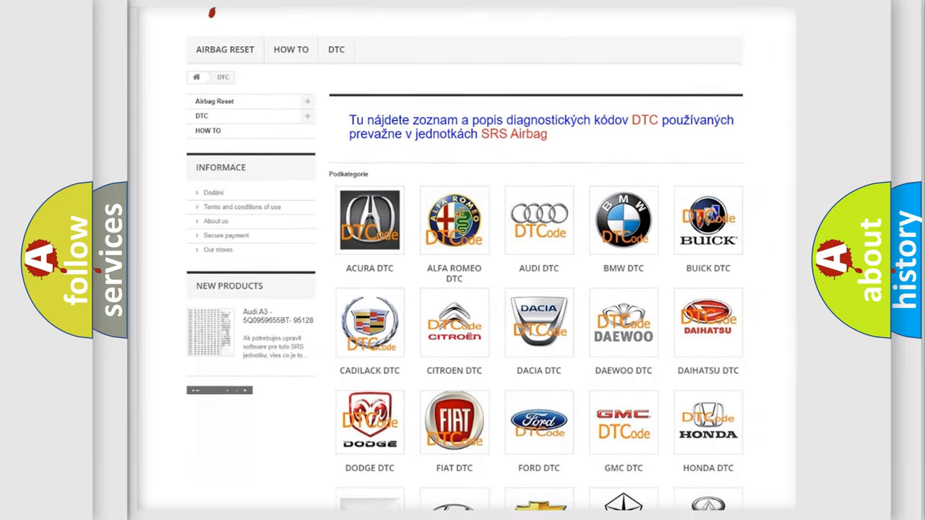
pyautogui.scroll(-3)
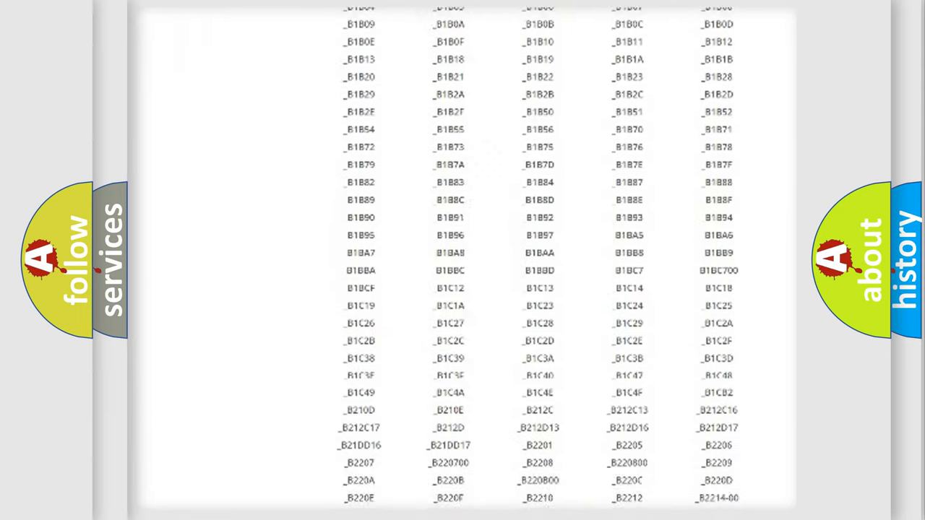
pyautogui.scroll(3)
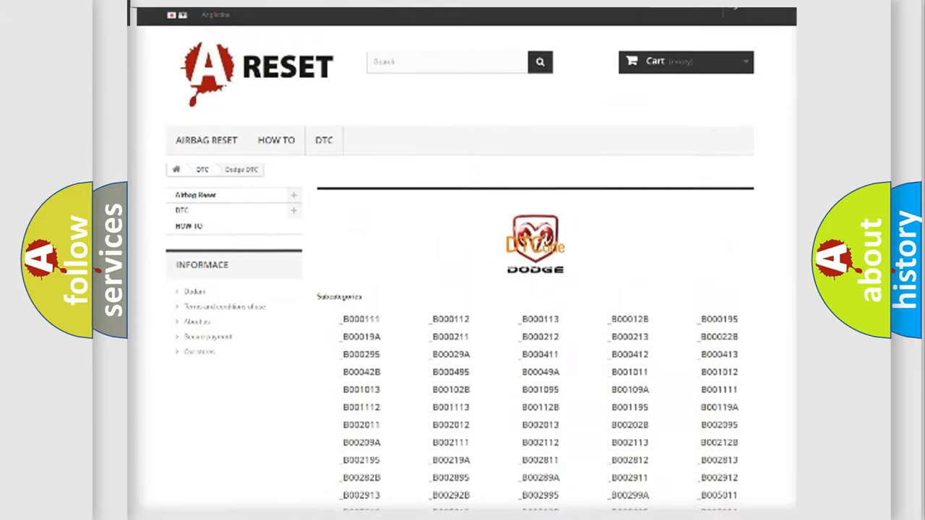
pyautogui.scroll(3)
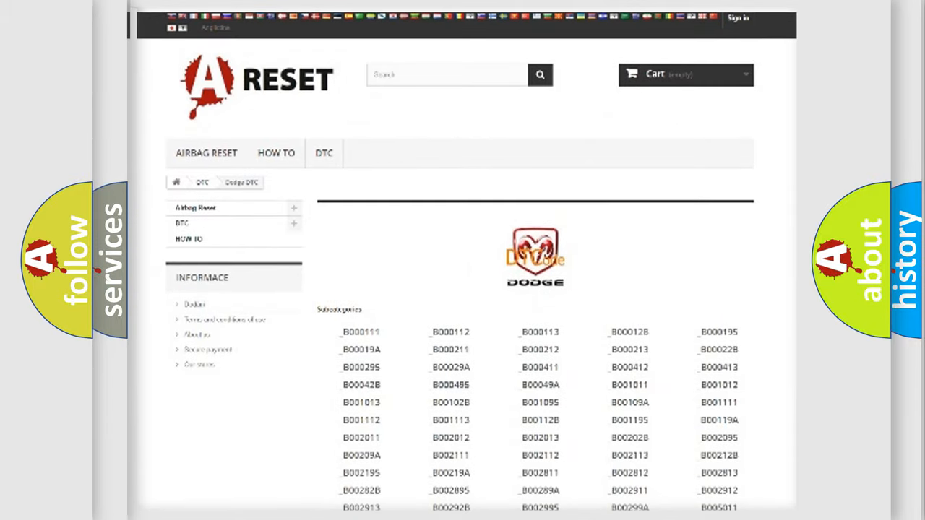